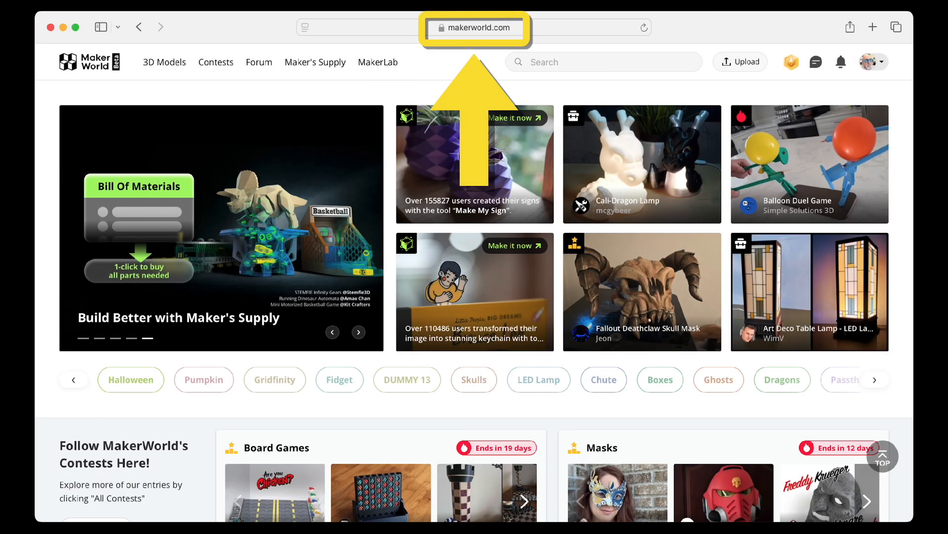
Search MakerWorld for 'cat bookmark' and open the Cat Bookmark model page.
type("cat bookmark")
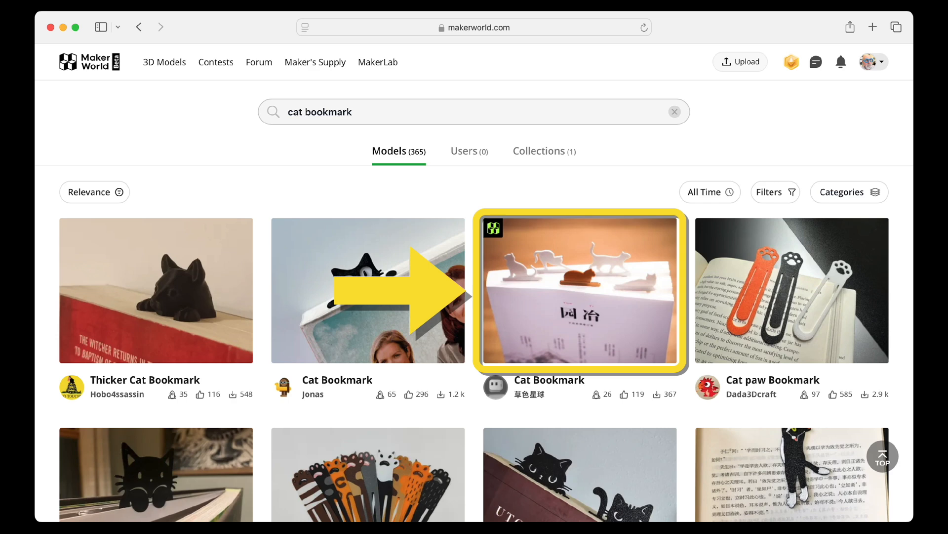
left_click(580, 290)
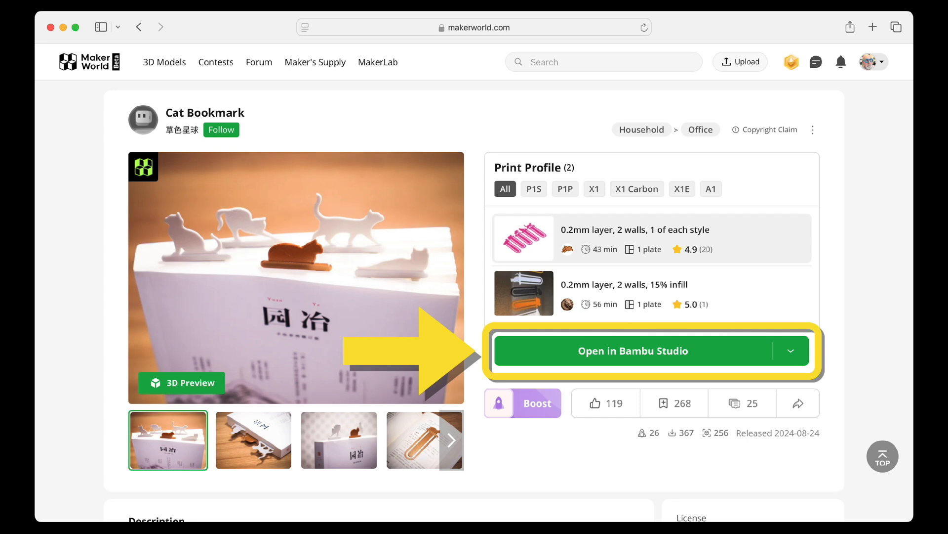
Import the Cat Bookmark model into Bambu Studio, allowing the browser to launch it.
left_click(633, 351)
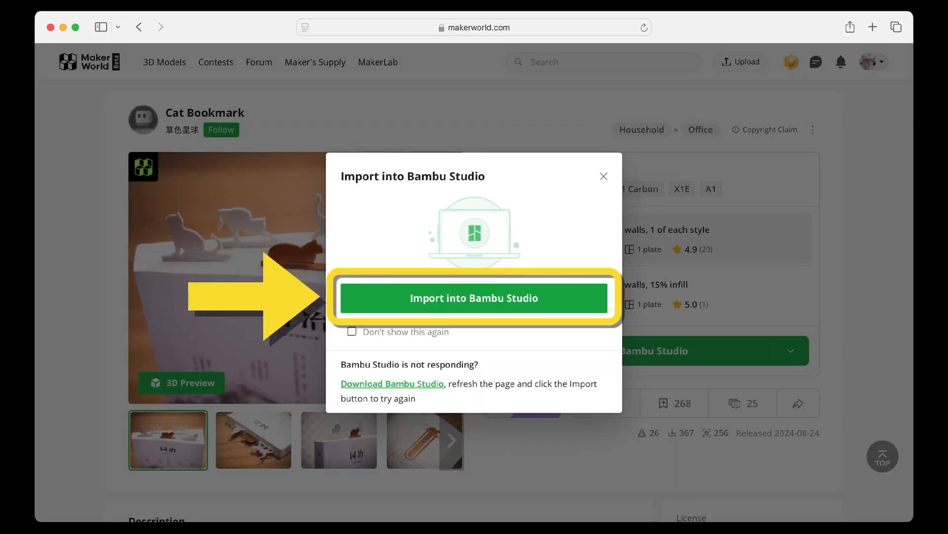
left_click(474, 298)
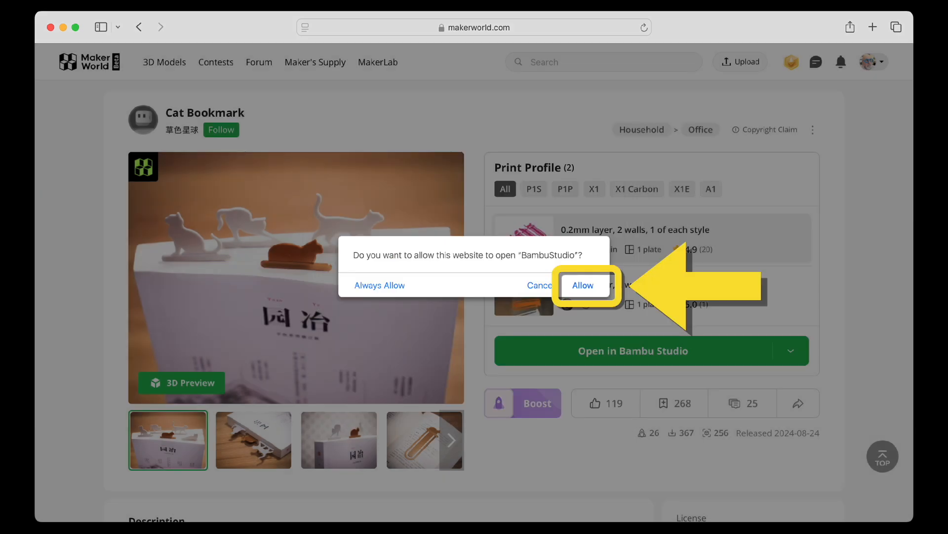
left_click(582, 285)
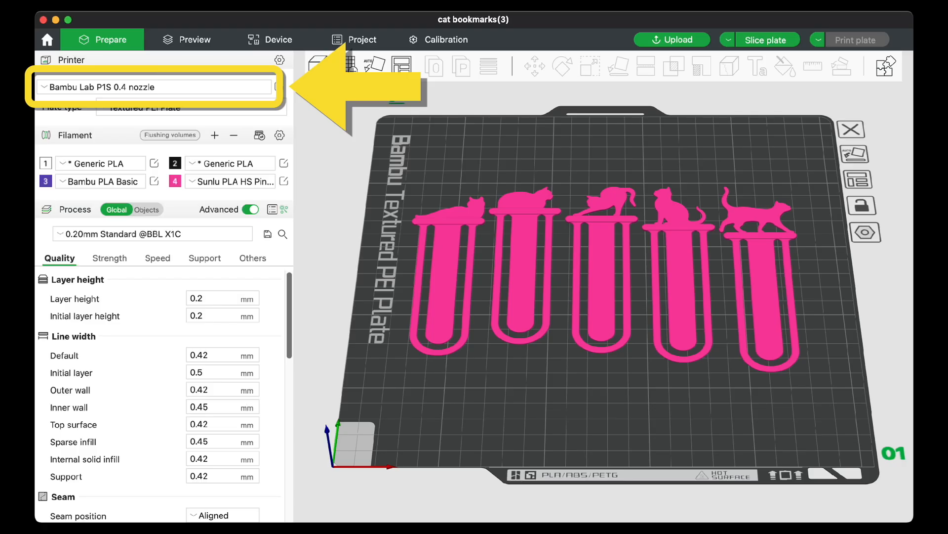
Switch the printer to Bambu Lab A1 mini 0.4 nozzle, discarding modified filament values.
left_click(154, 87)
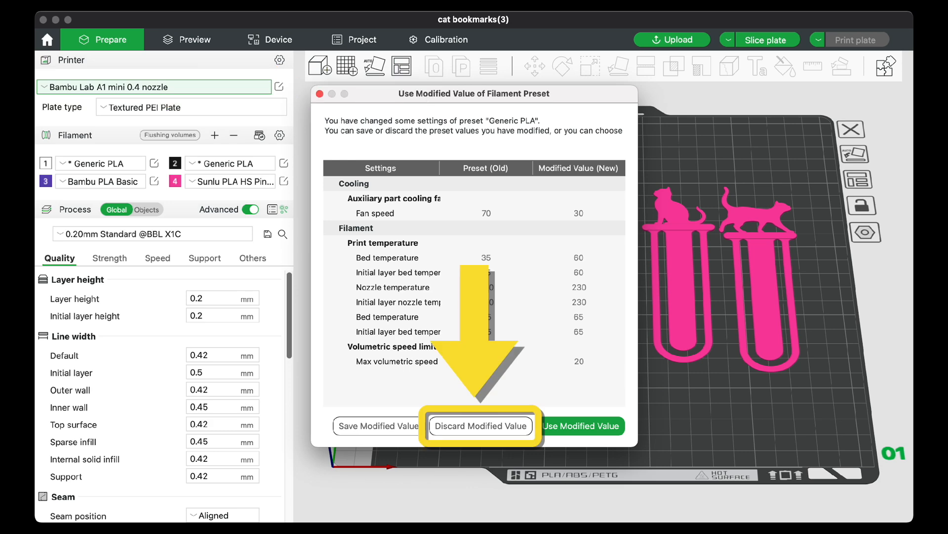
left_click(480, 426)
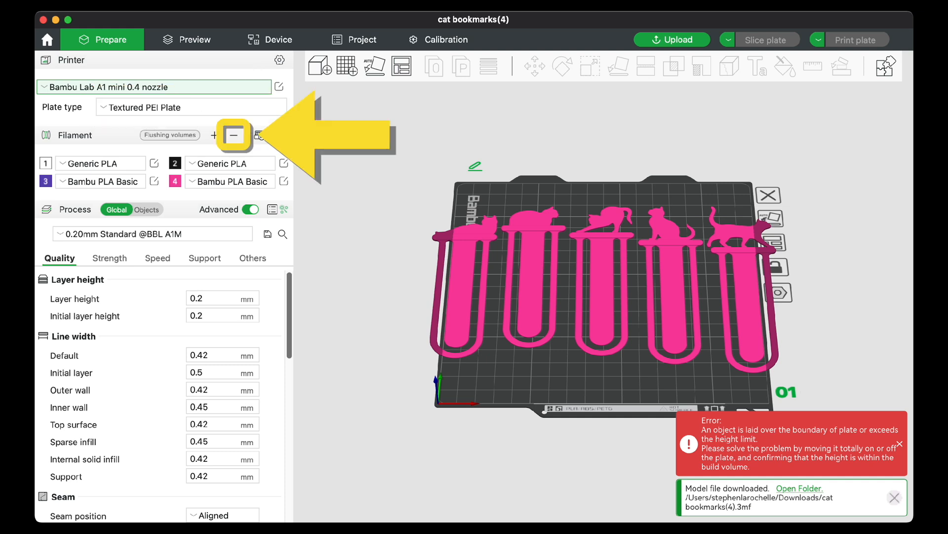
Remove the extra filament slots down to one and set its colour to Yellow.
left_click(234, 135)
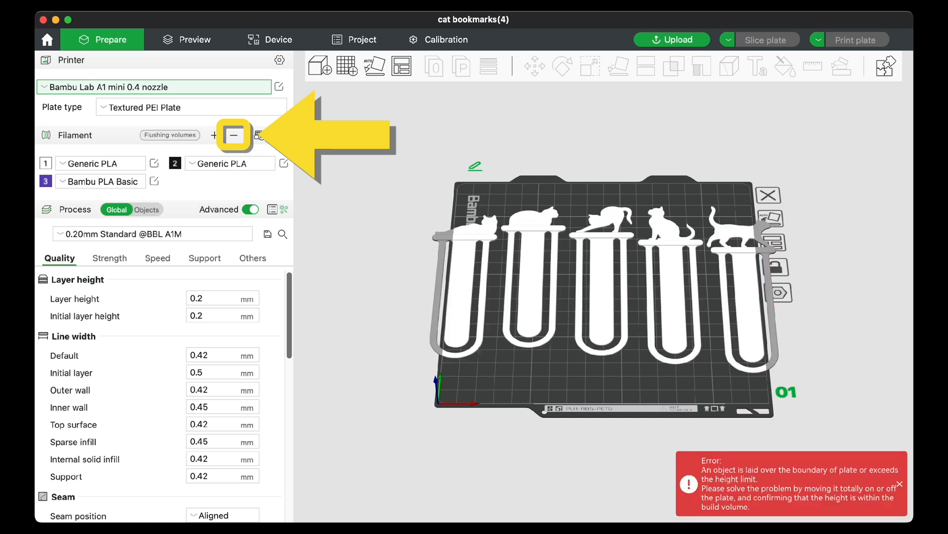
left_click(234, 135)
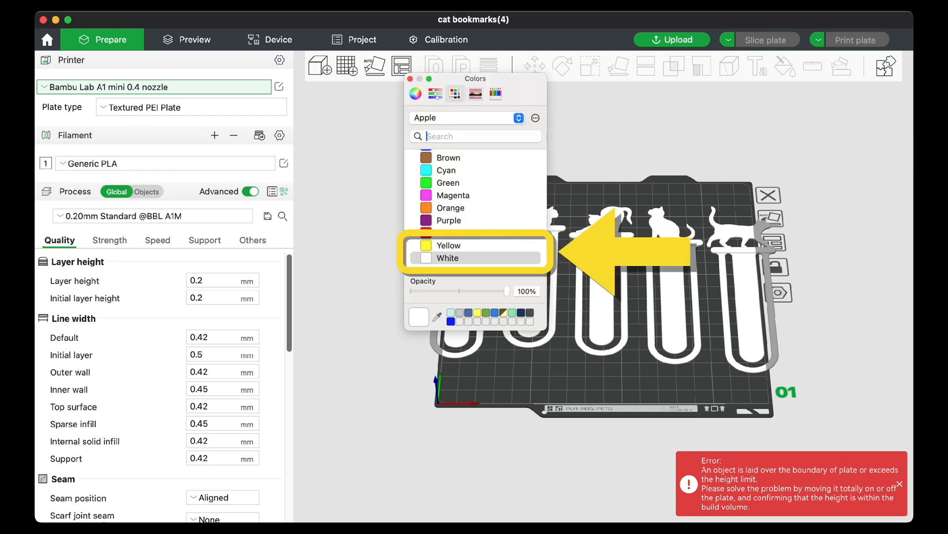
left_click(449, 245)
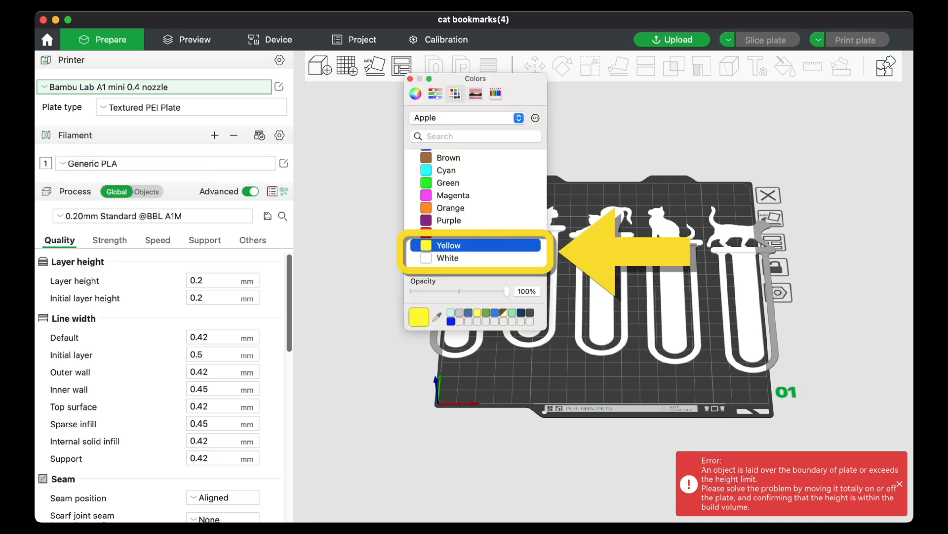
left_click(449, 245)
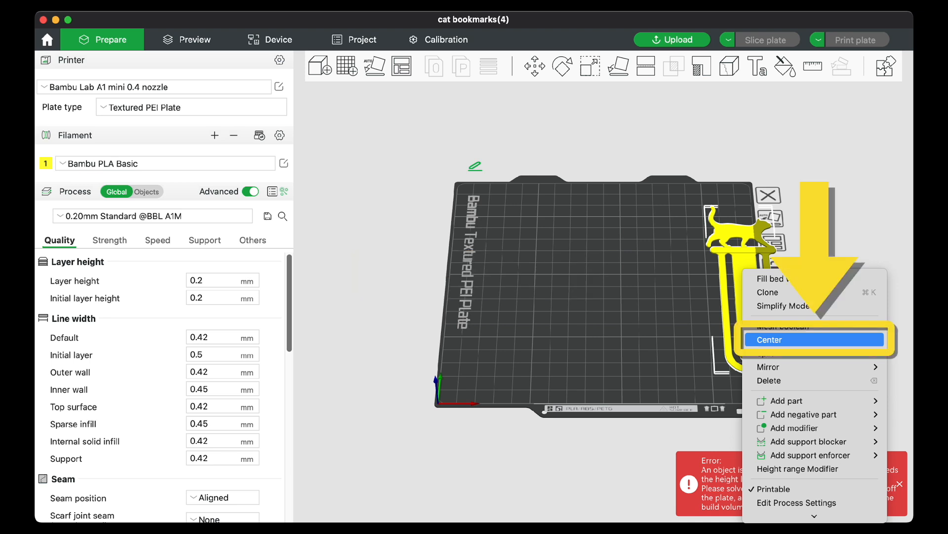
Center the remaining yellow walking-cat bookmark on the plate.
left_click(771, 339)
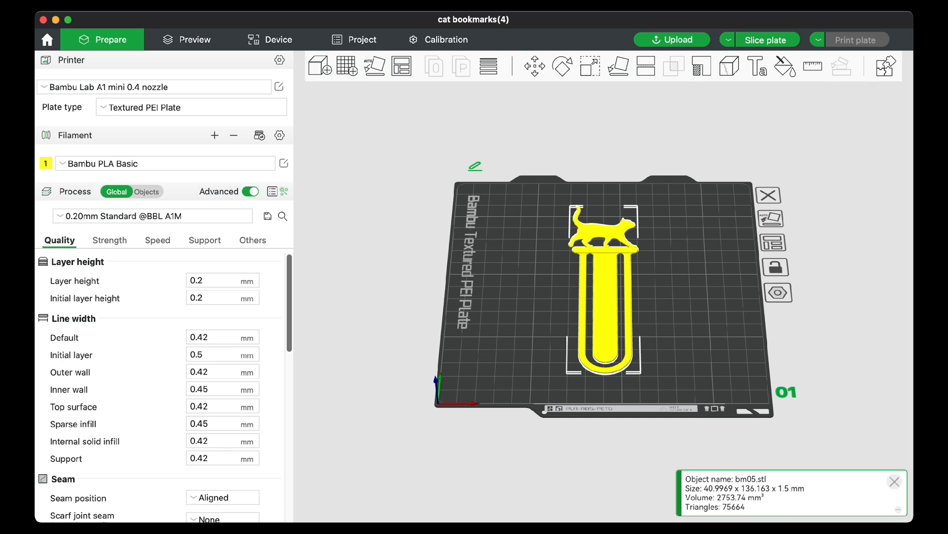